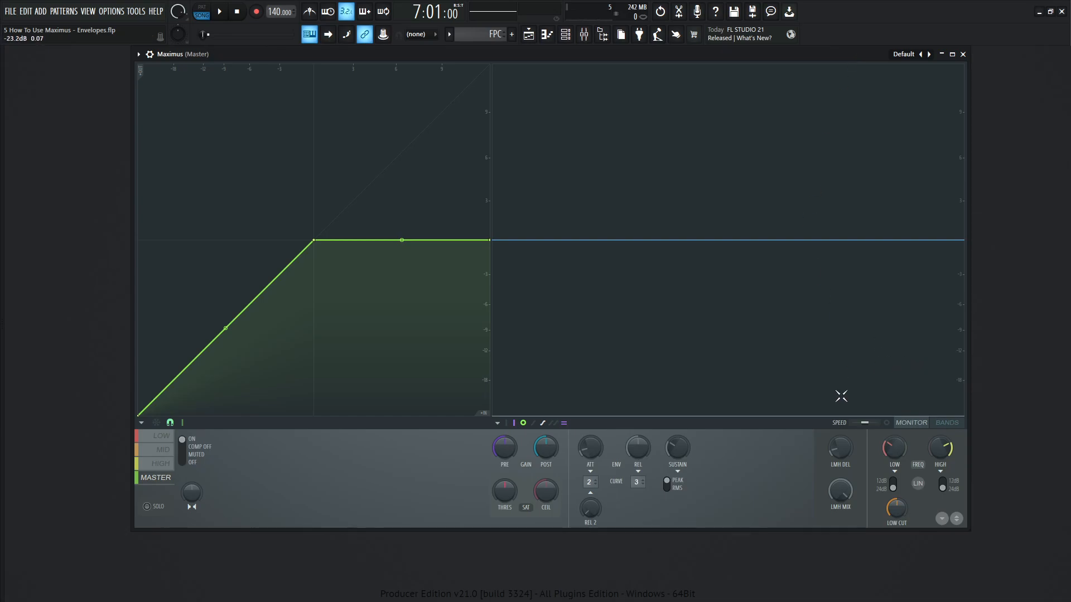
- Solo the MID band in Maximus and start song playback
left_click(927, 54)
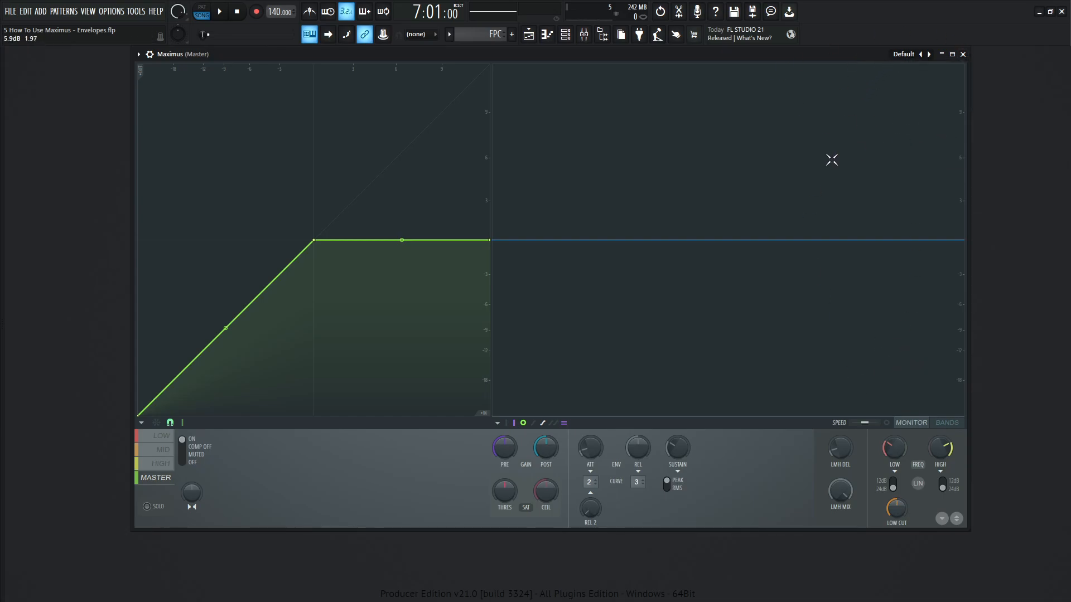
left_click(218, 12)
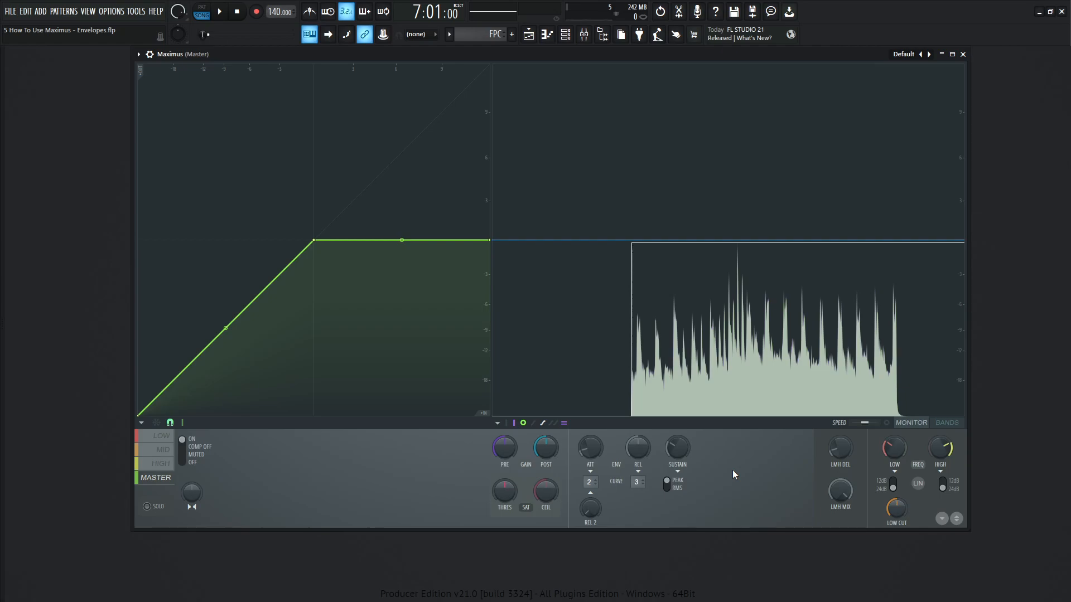
mouse_move(252, 462)
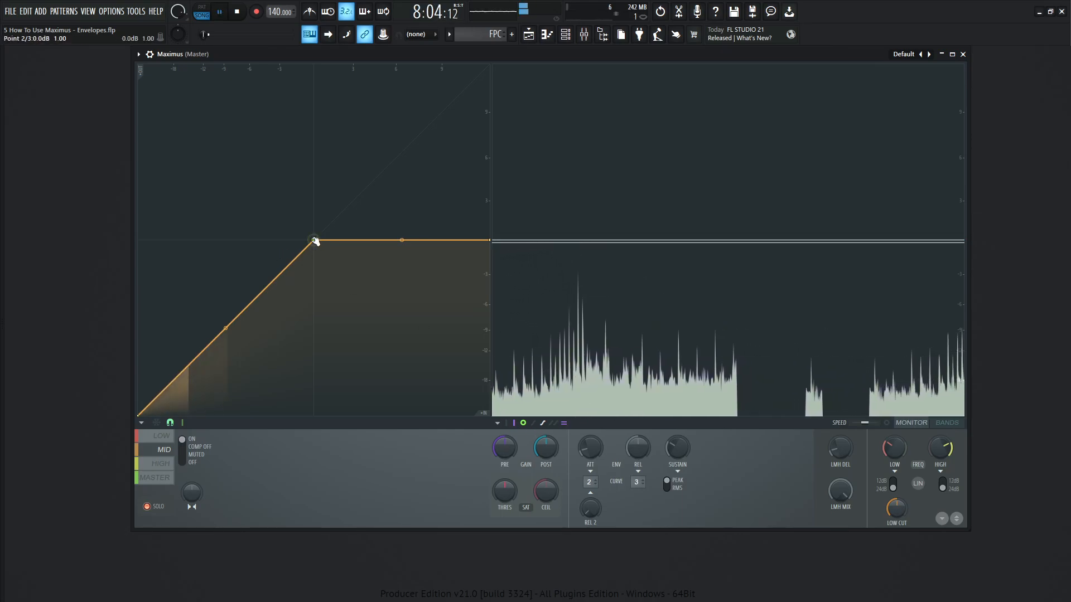
left_click_drag(315, 239, 172, 381)
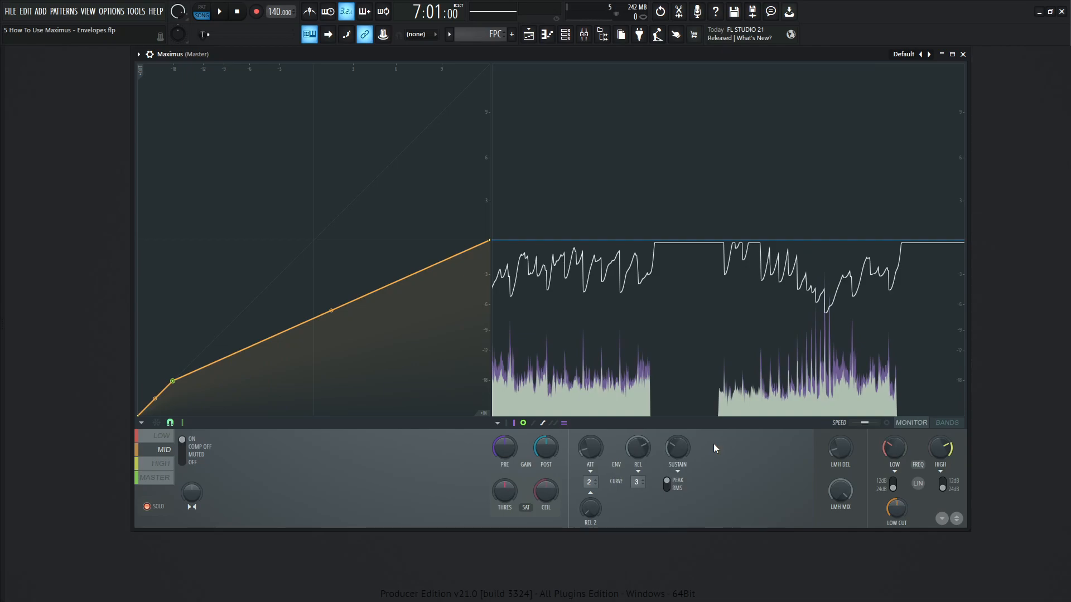
mouse_move(677, 448)
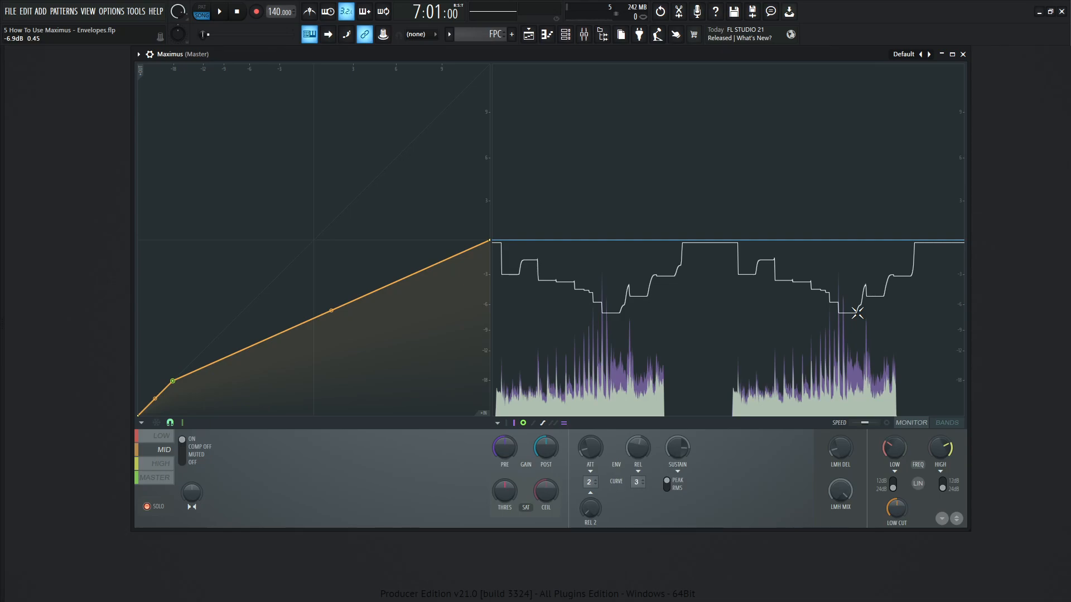
left_click(218, 12)
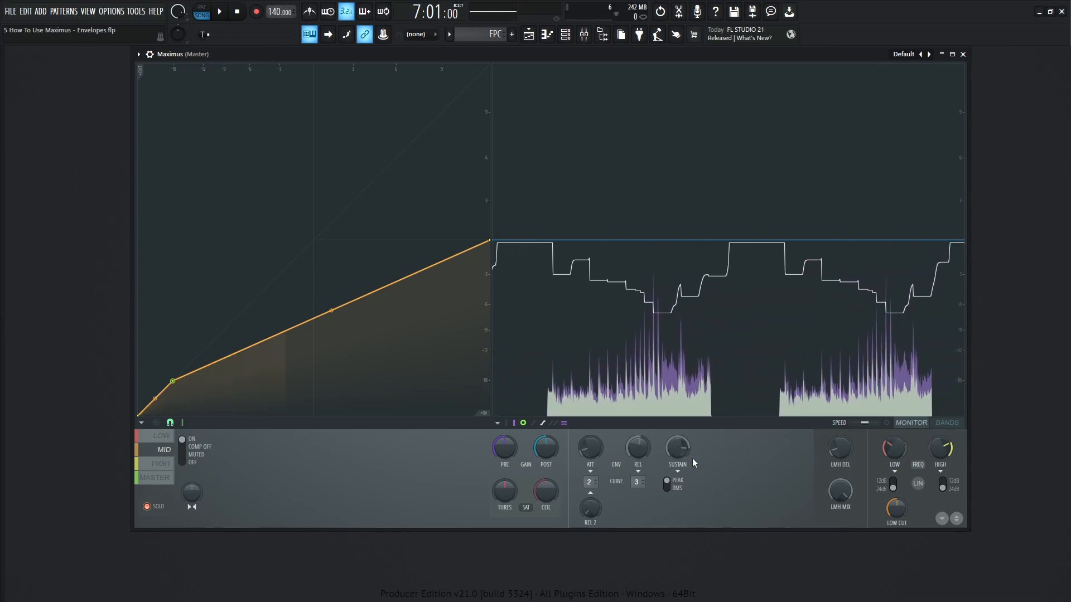
- Toggle sustain detection between PEAK and RMS, then show the MASTER band curve
left_click(666, 485)
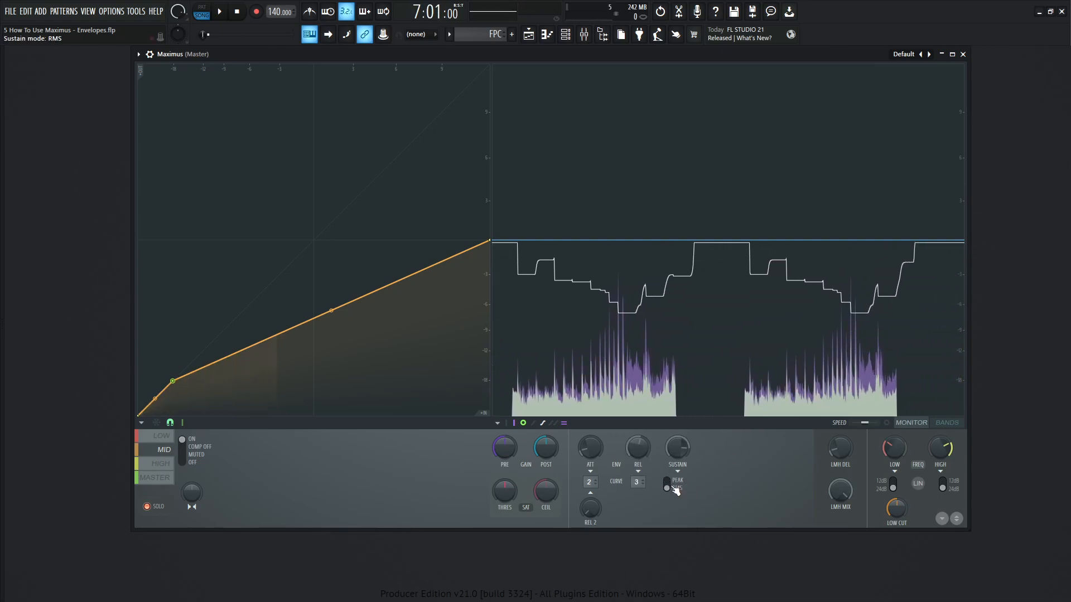
left_click(666, 485)
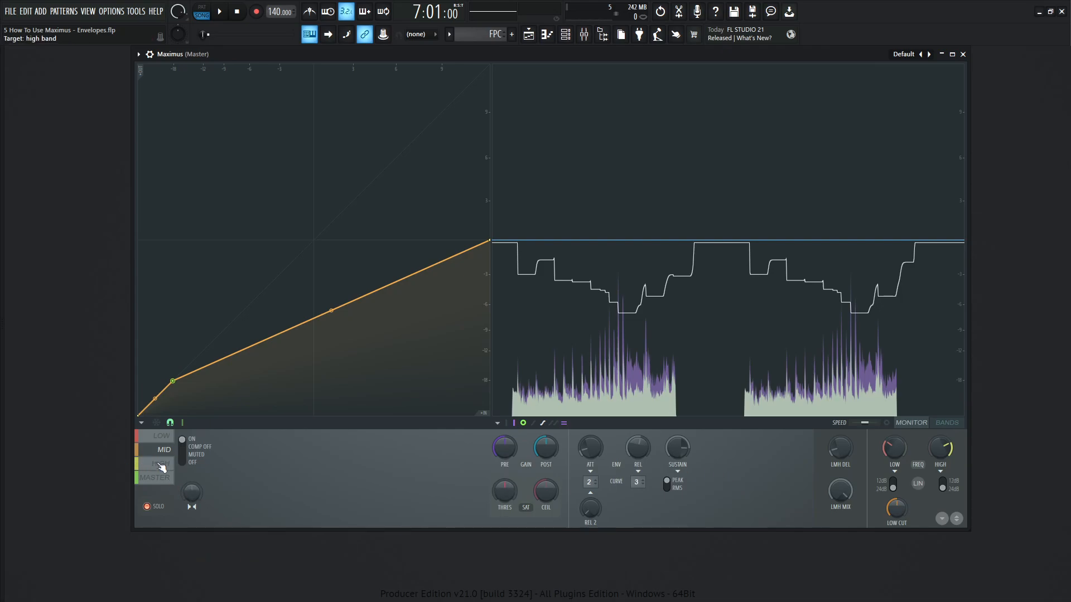
left_click(161, 465)
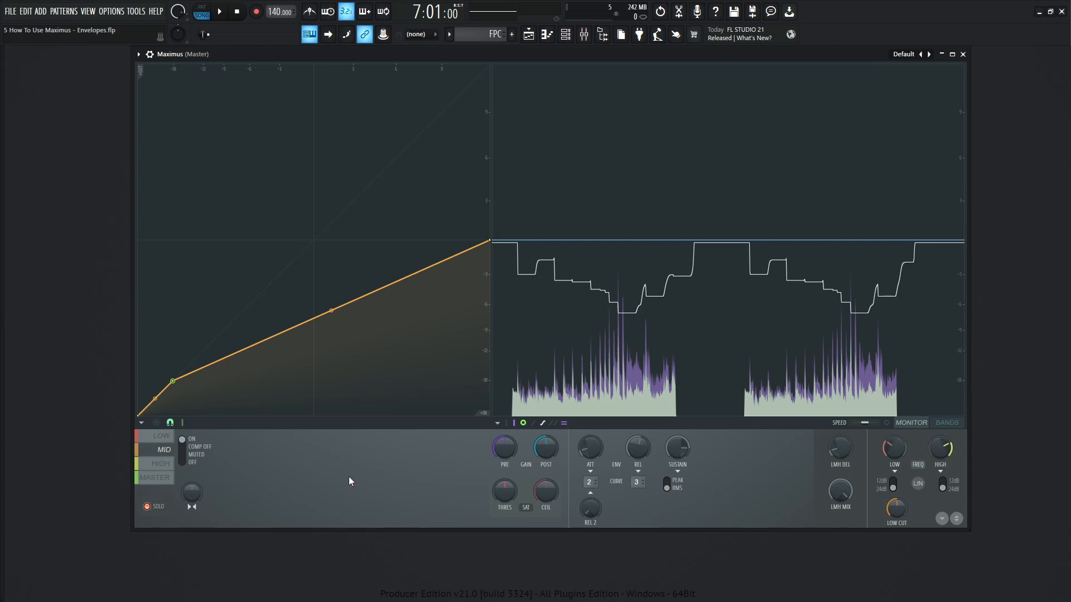
mouse_move(678, 474)
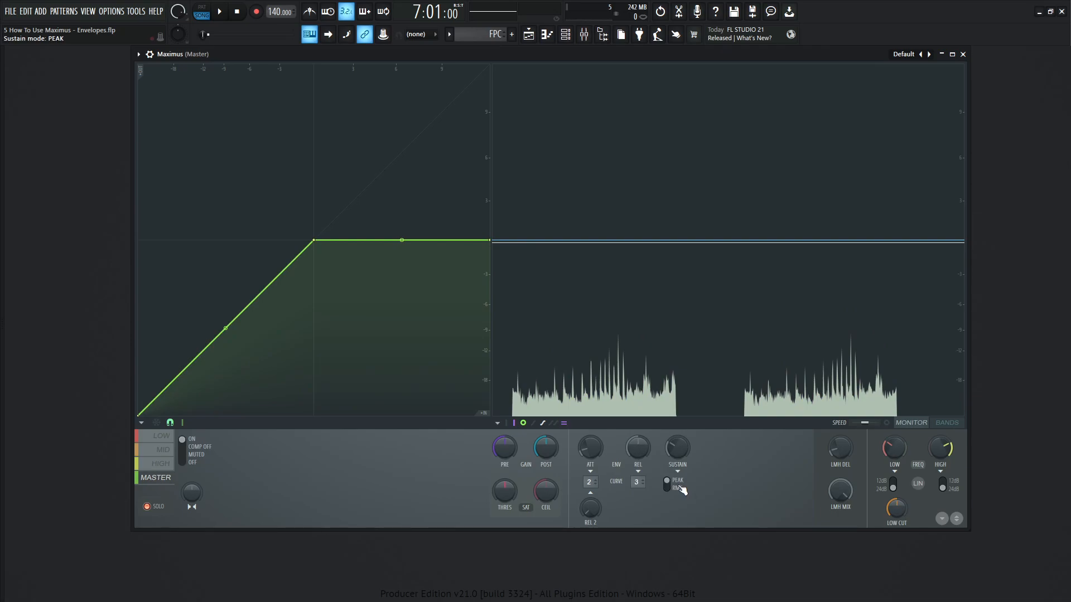
left_click(903, 54)
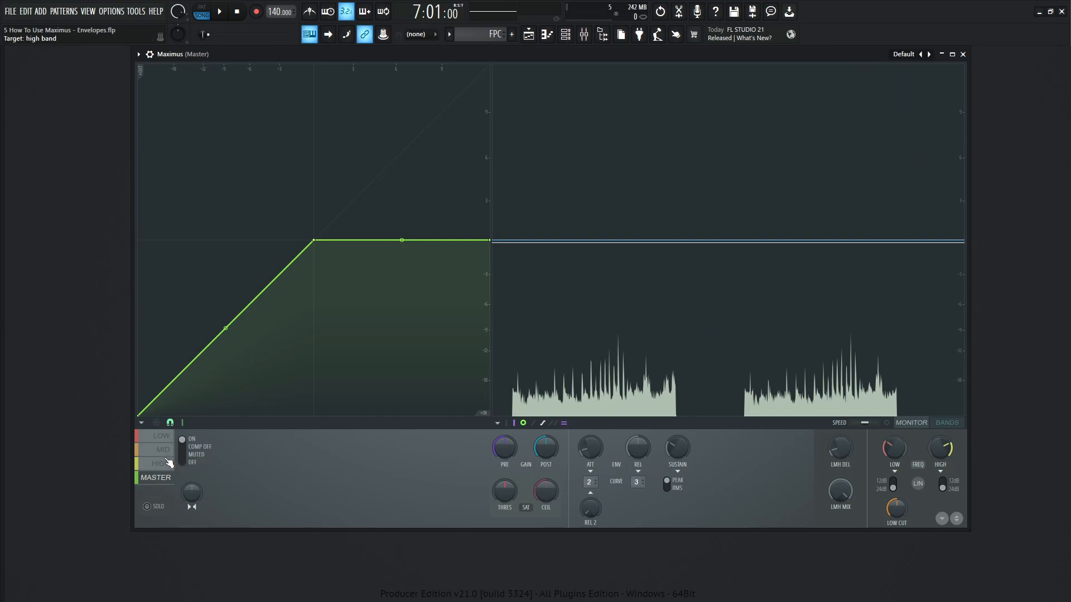
- Select the MID band and adjust its REL and REL 2 release times
left_click(163, 450)
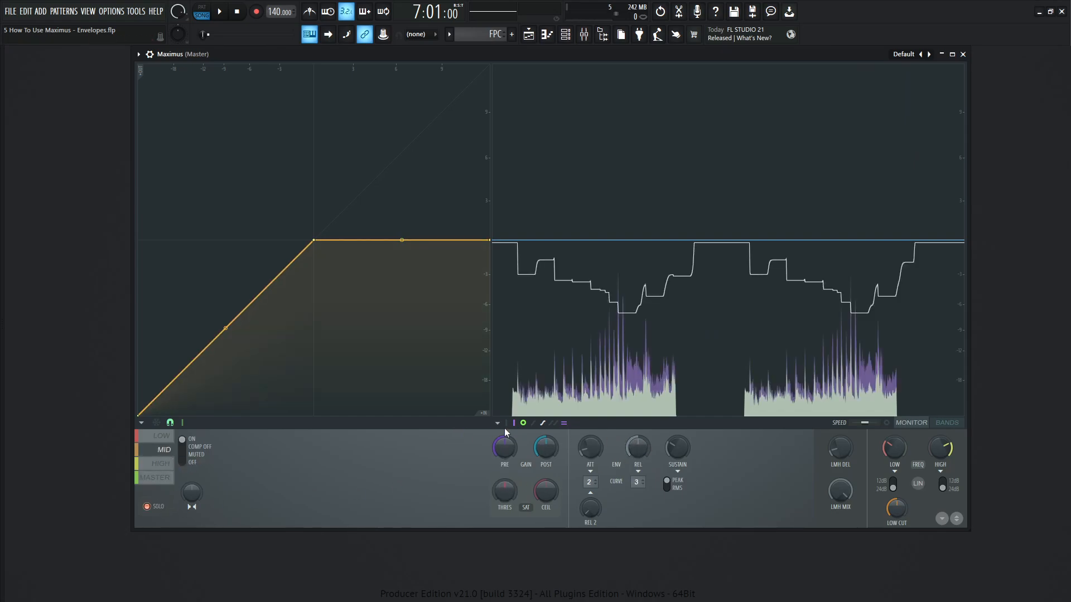
left_click_drag(637, 448, 637, 437)
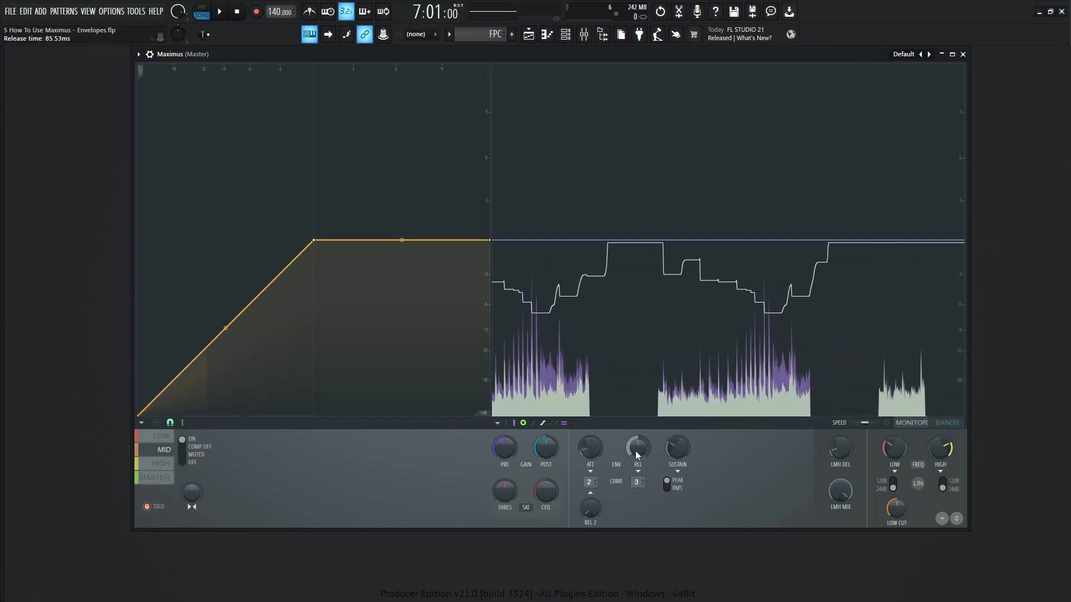
left_click_drag(636, 447, 631, 456)
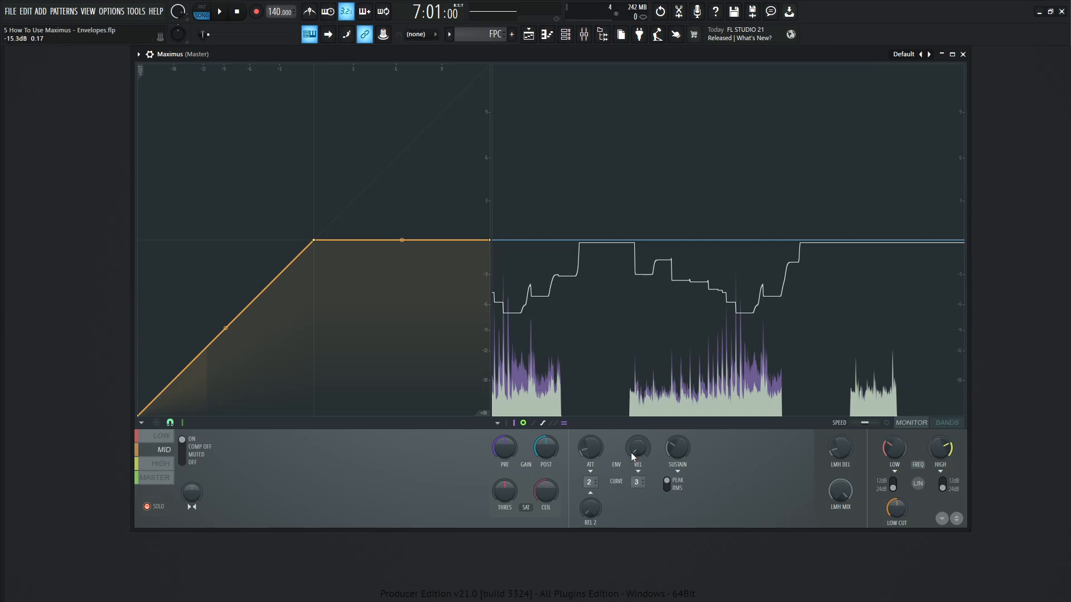
left_click_drag(636, 447, 636, 454)
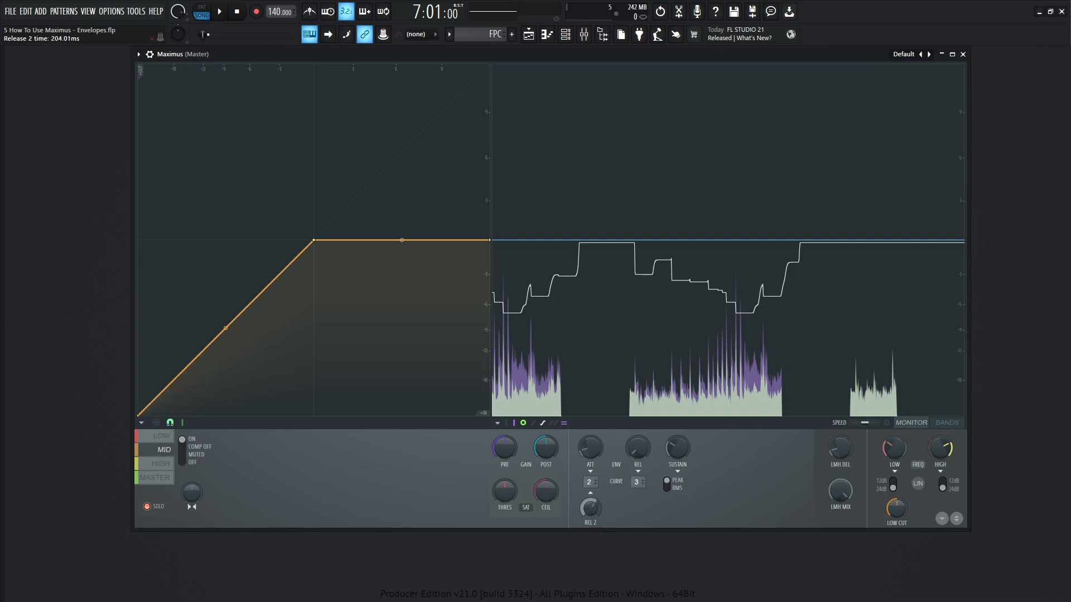
- Play the song and drag the mid band's knee point down into heavy compression
left_click(219, 12)
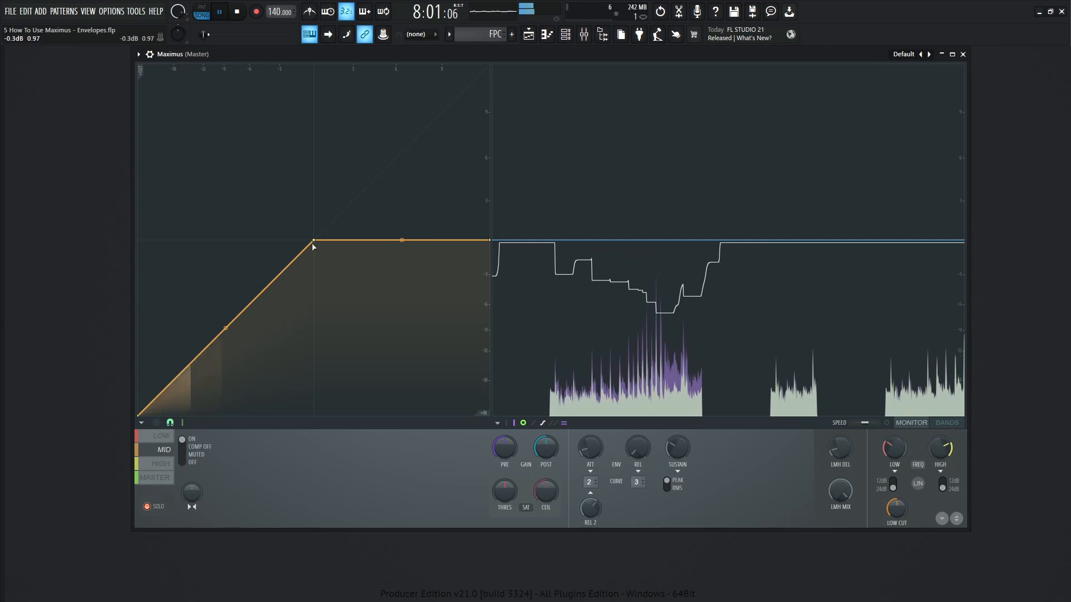
left_click_drag(313, 240, 172, 363)
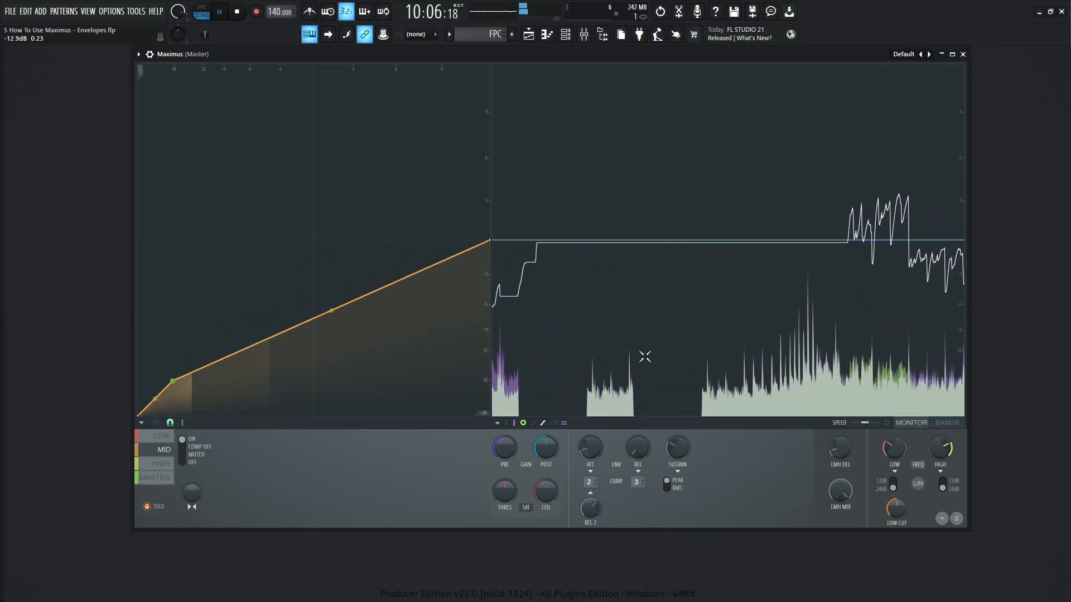
left_click_drag(589, 509, 589, 492)
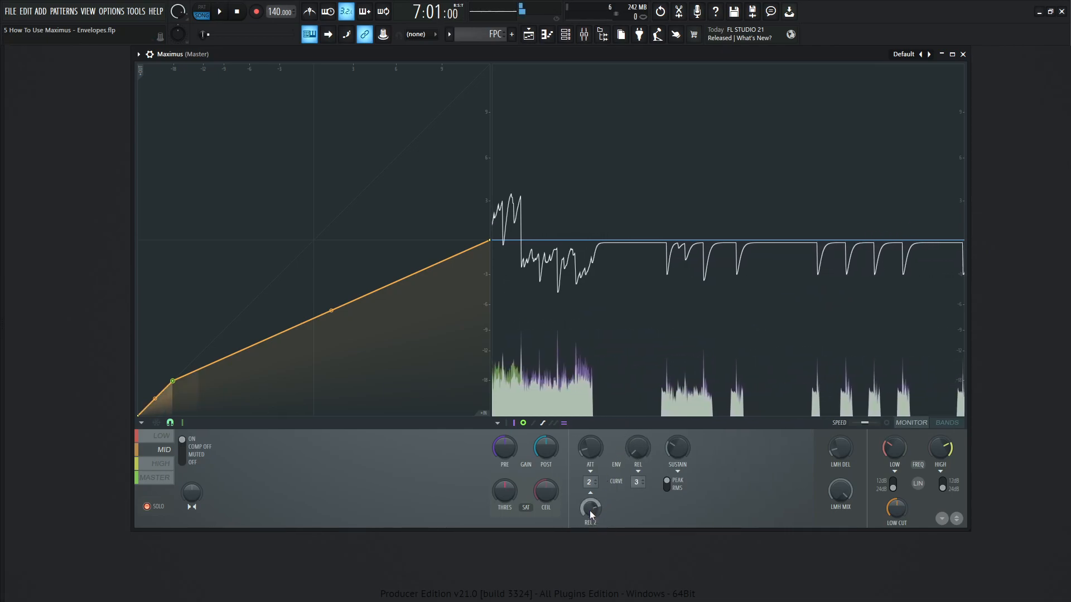
- Tweak the mid band's REL 2 time and try different release curve shapes
left_click_drag(591, 508, 590, 502)
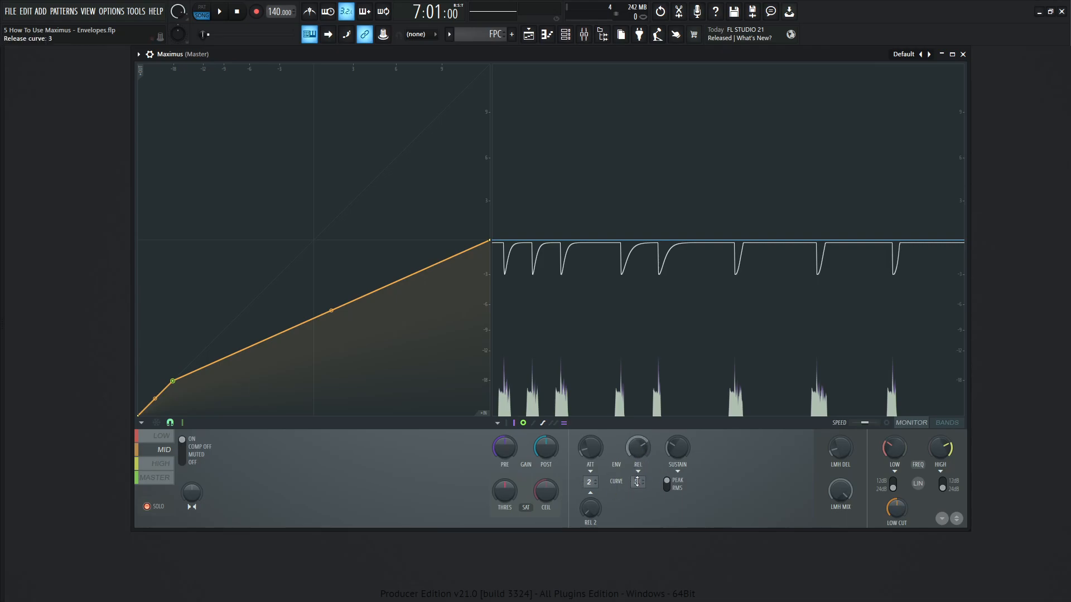
left_click_drag(637, 447, 637, 437)
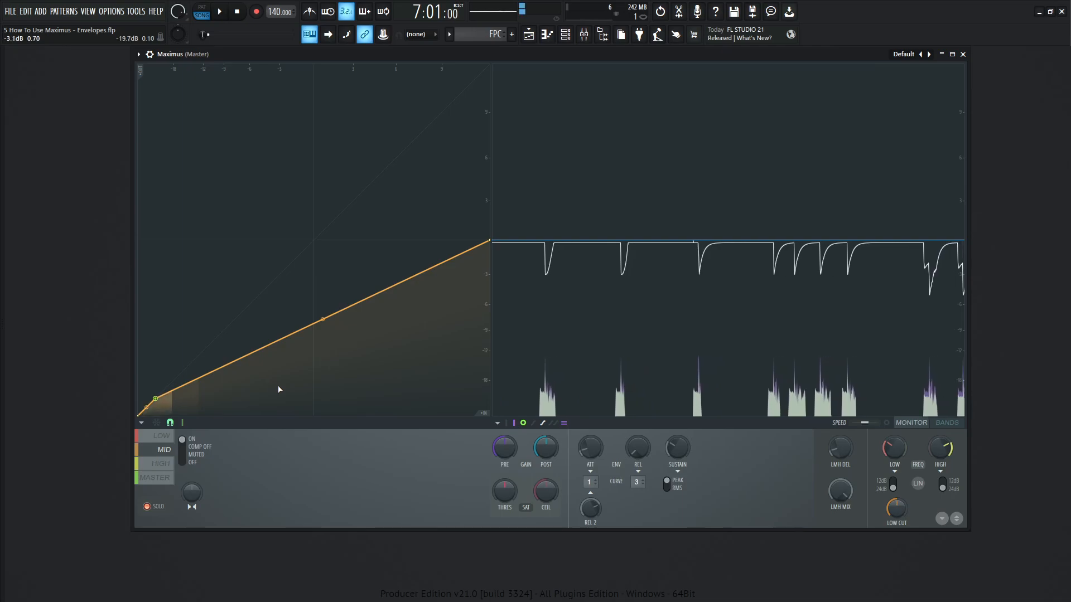
- Set the mid band's attack curve shape to 2 and REL to 0.00 ms
left_click_drag(590, 447, 590, 438)
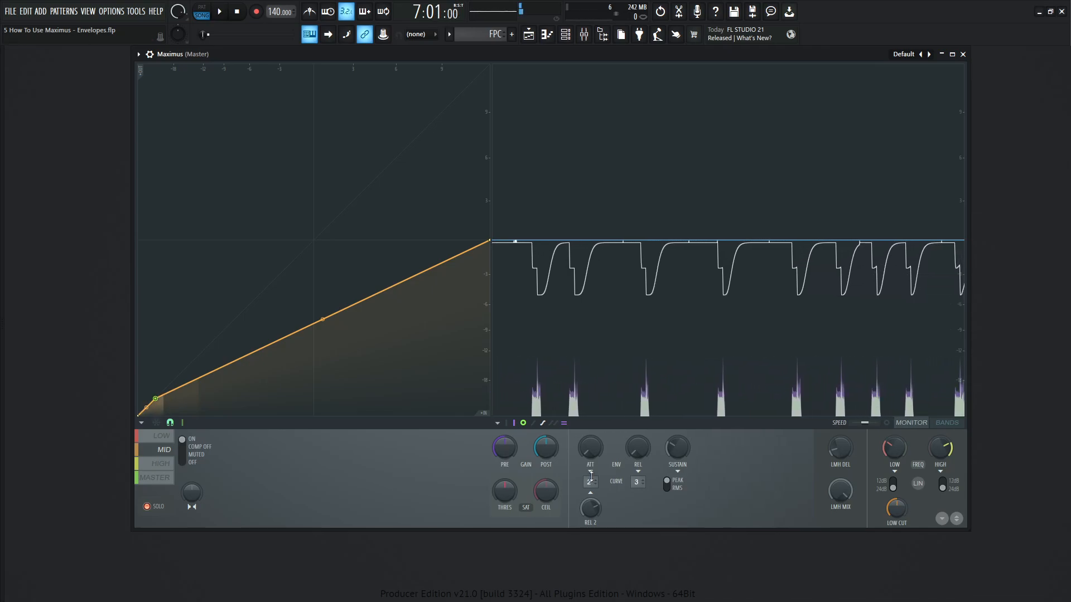
left_click_drag(635, 448, 647, 450)
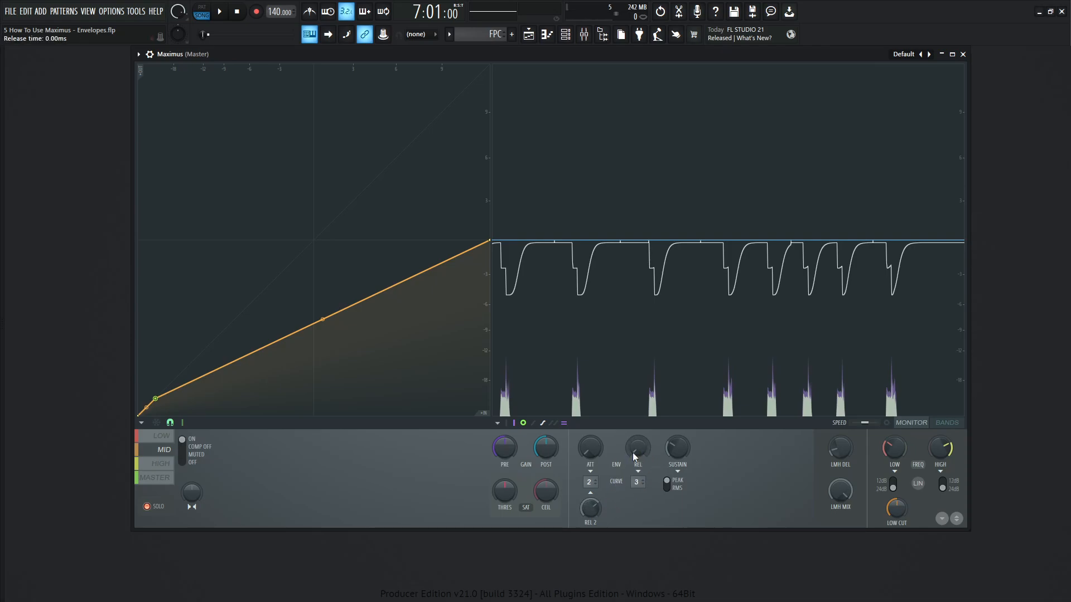
left_click_drag(635, 447, 635, 440)
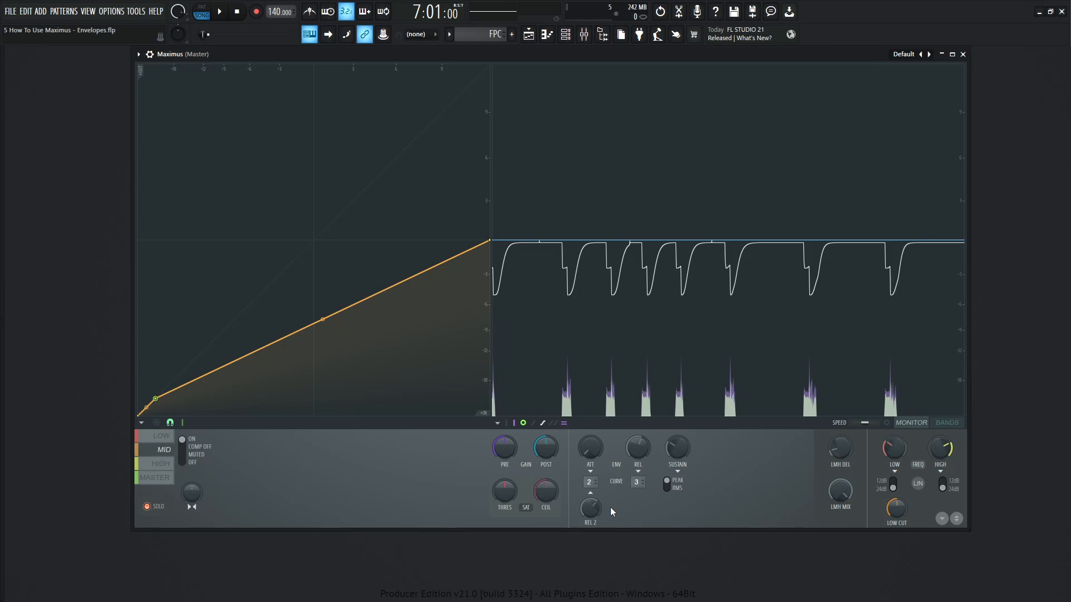
mouse_move(810, 469)
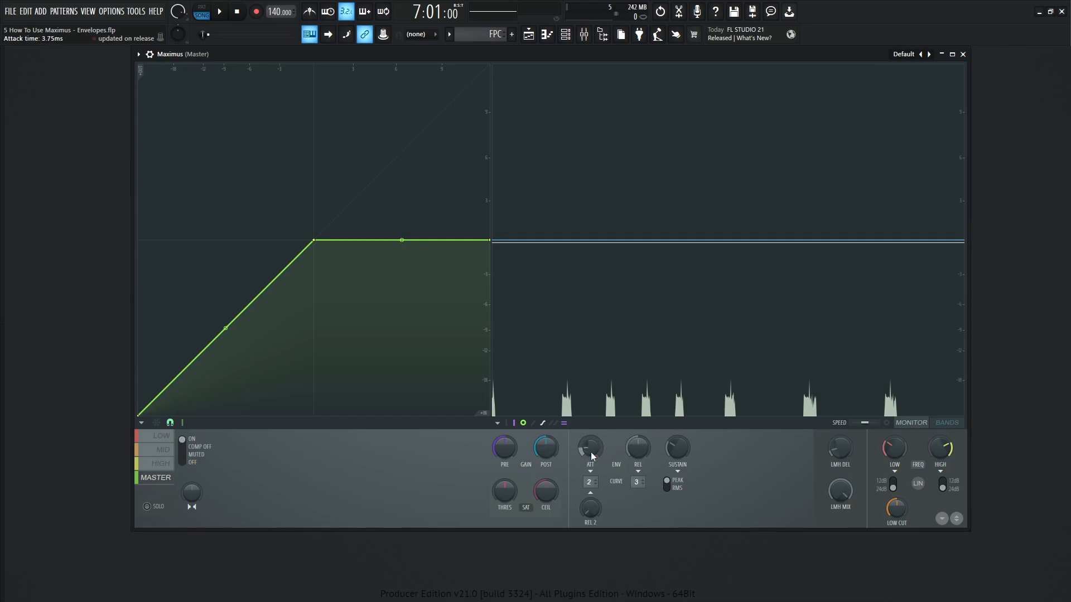
mouse_move(792, 450)
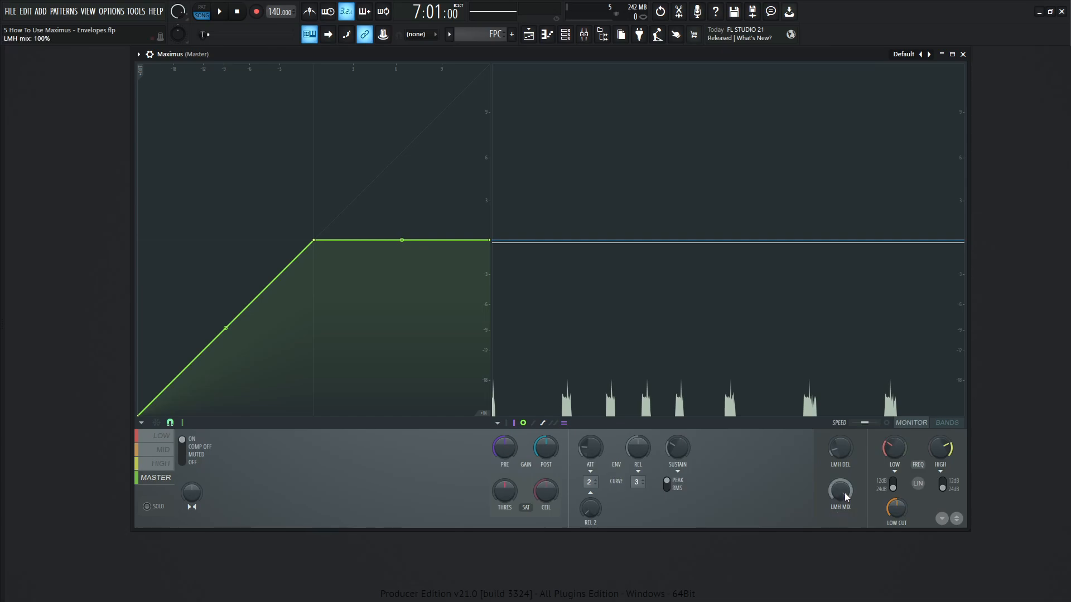
- Set LMH MIX to about half for parallel compression, then return it to full
left_click_drag(840, 492, 840, 499)
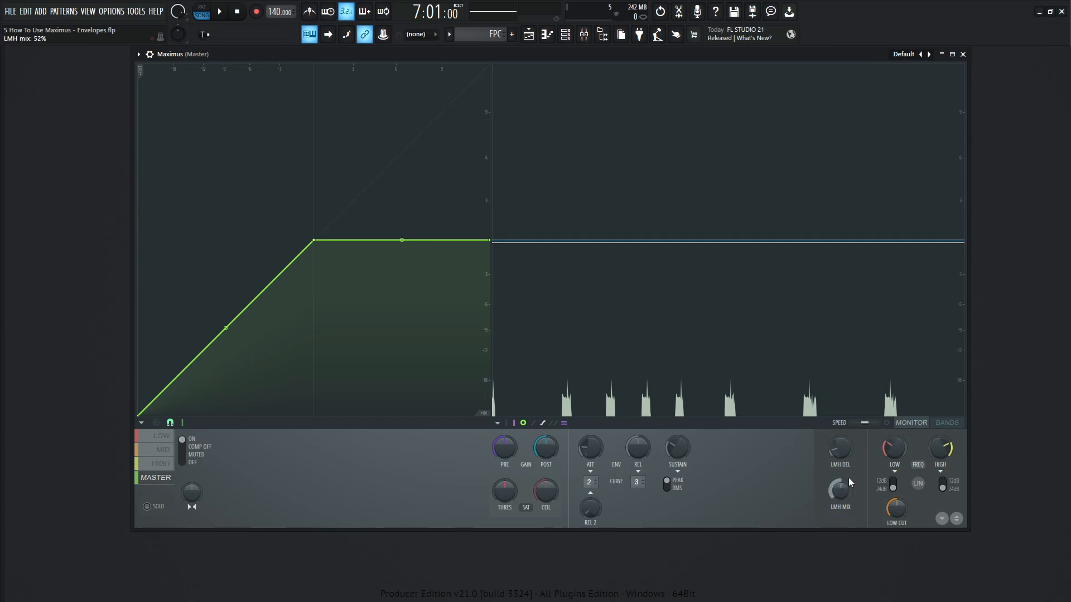
mouse_move(857, 480)
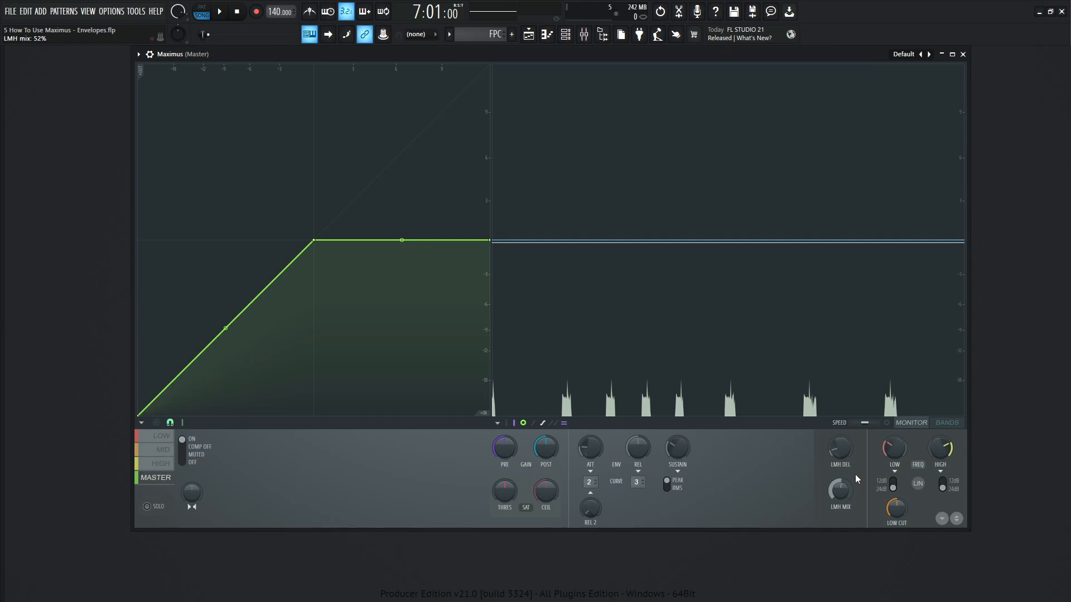
mouse_move(845, 502)
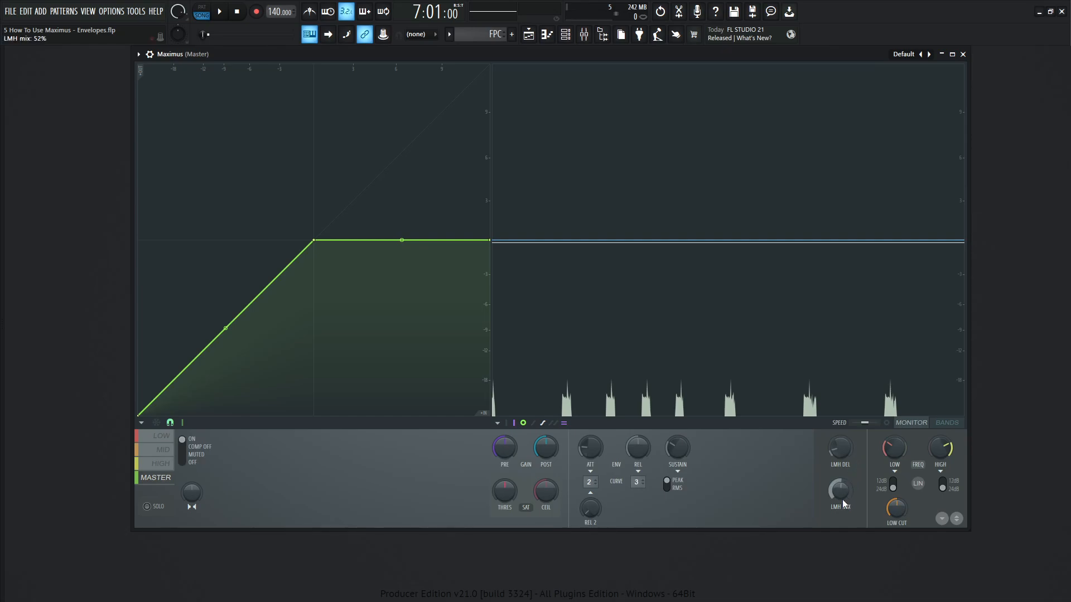
left_click_drag(840, 498, 840, 492)
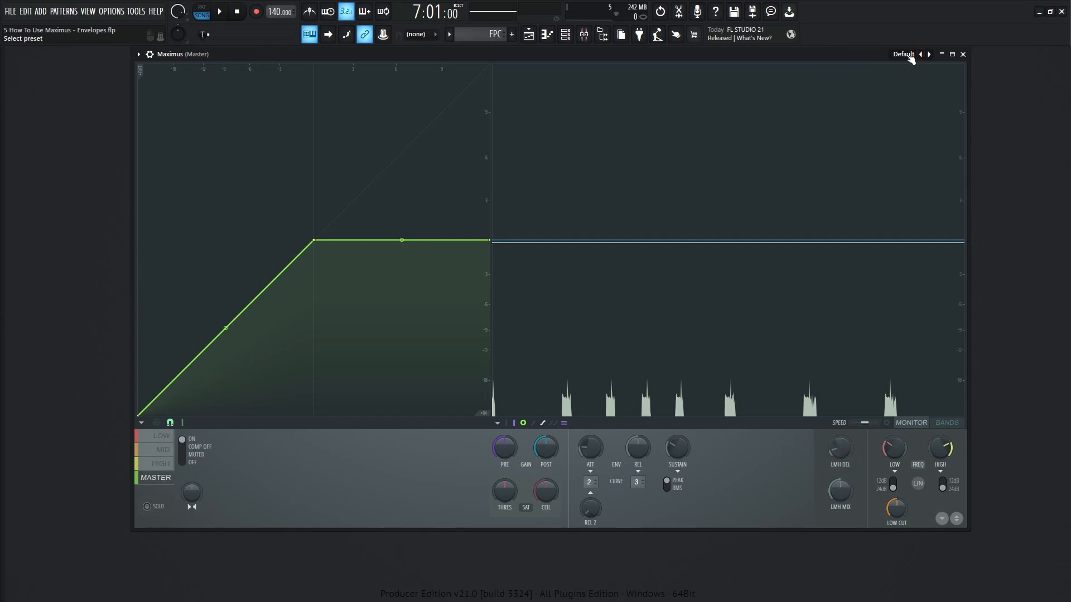
- Load the NY compression preset from the Maximus preset list
left_click(903, 54)
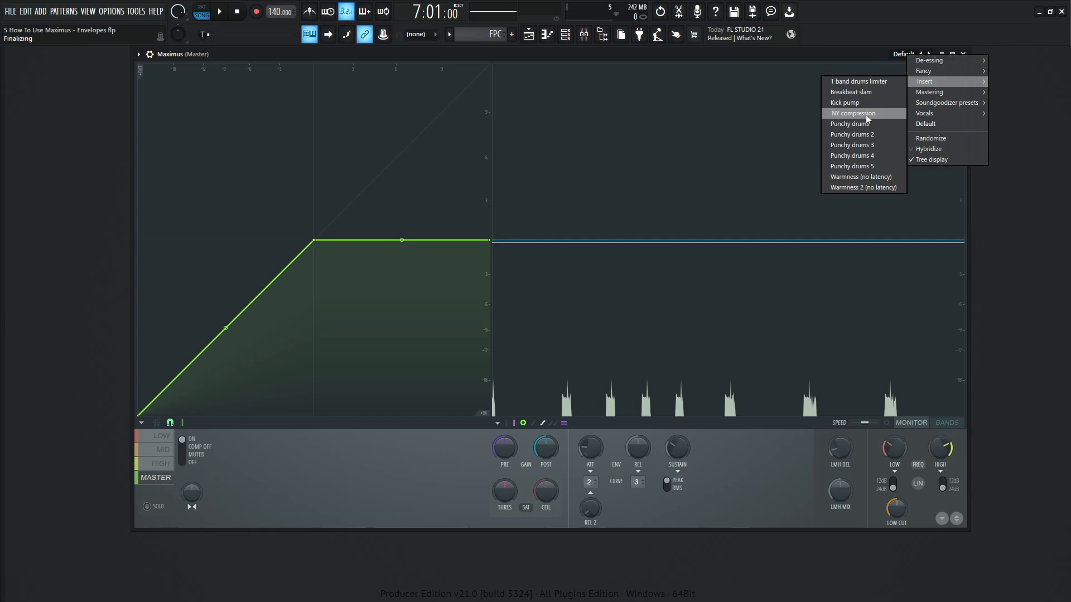
left_click(853, 113)
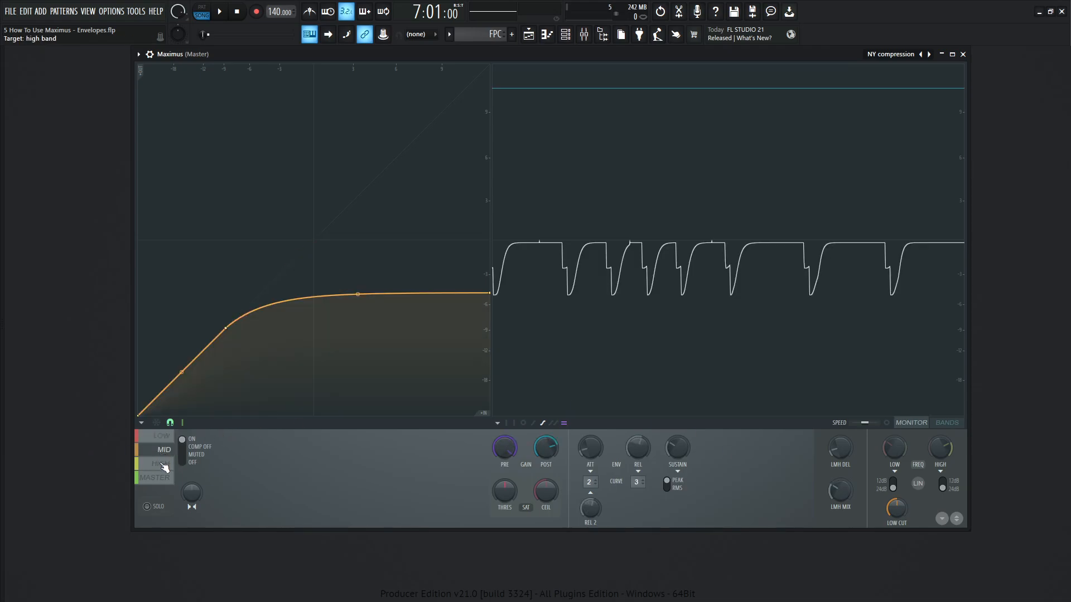
left_click(164, 450)
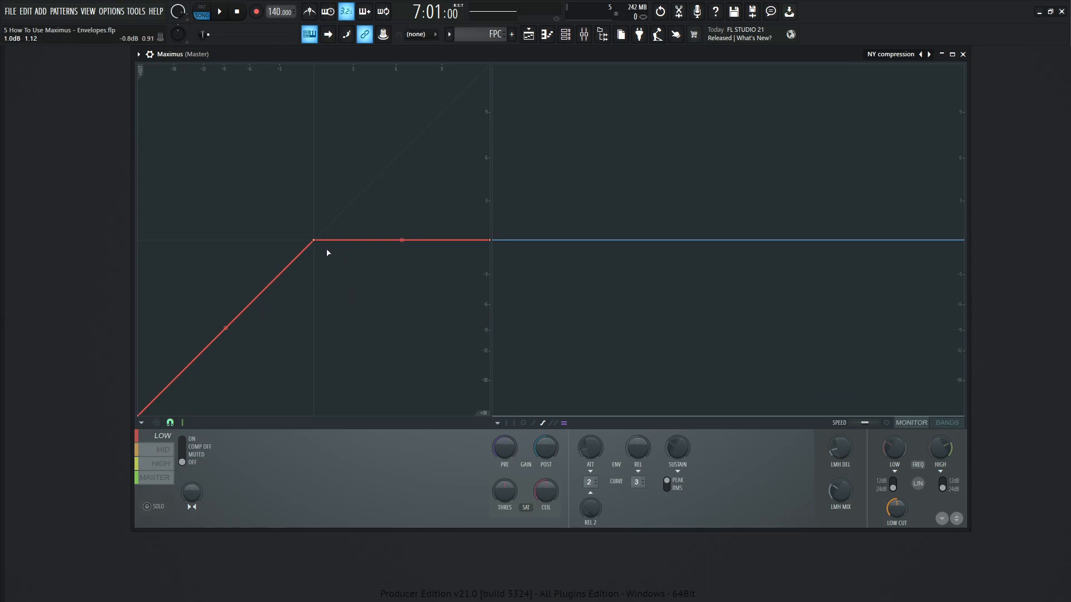
left_click(163, 450)
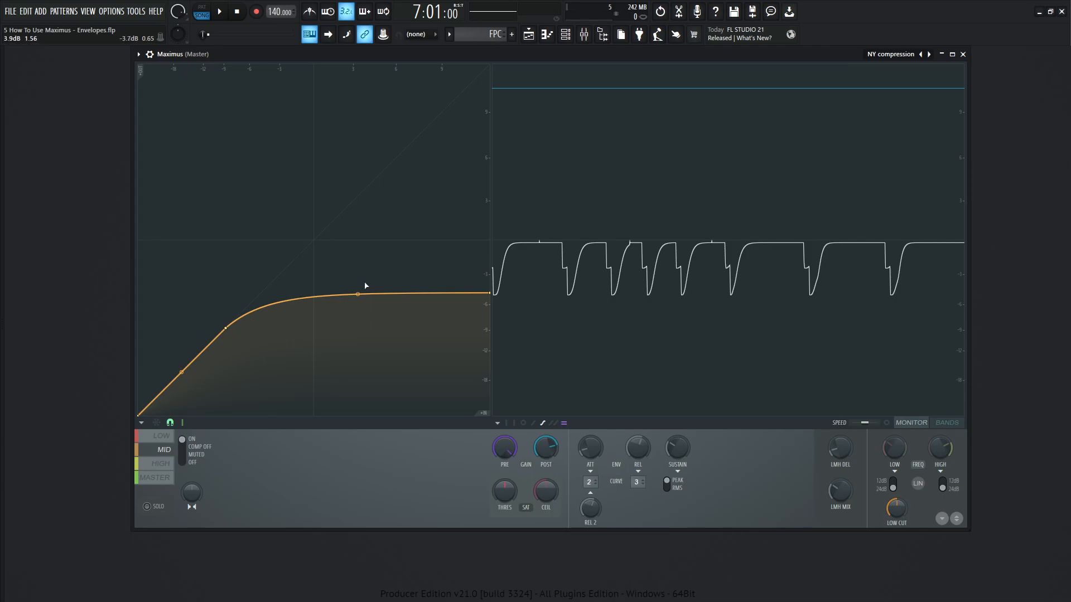
left_click(163, 436)
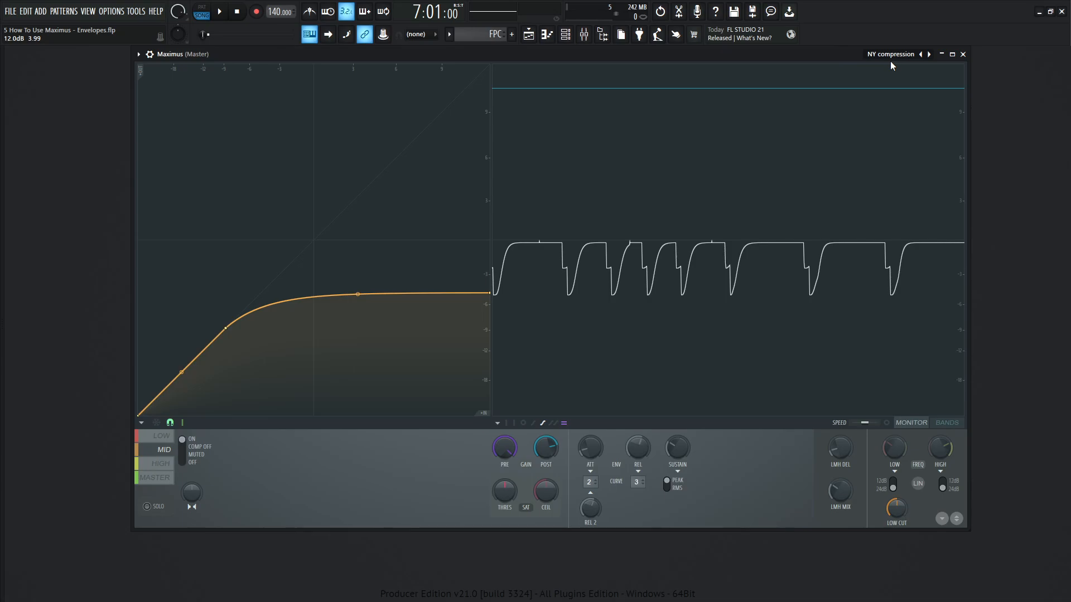
- Load preset 'a' from the Soundgoodizer presets in Maximus
left_click(921, 54)
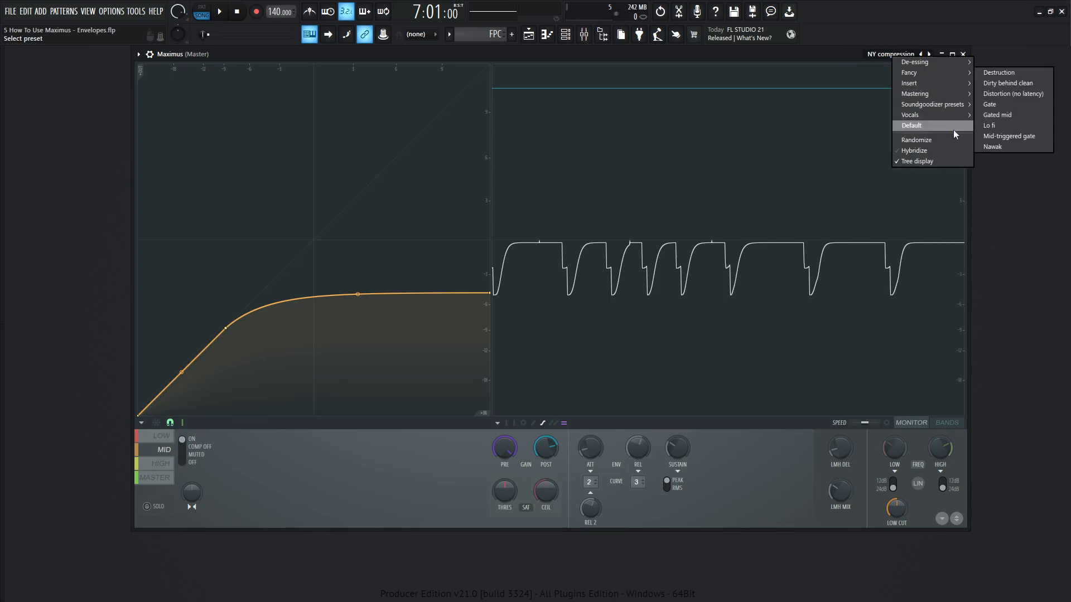
mouse_move(933, 104)
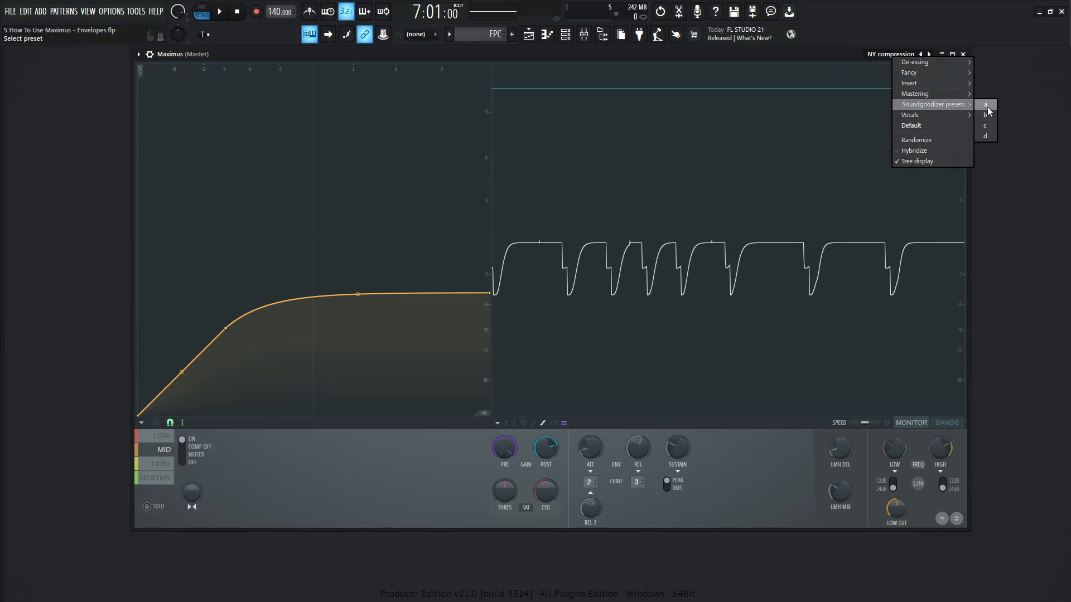
left_click(986, 105)
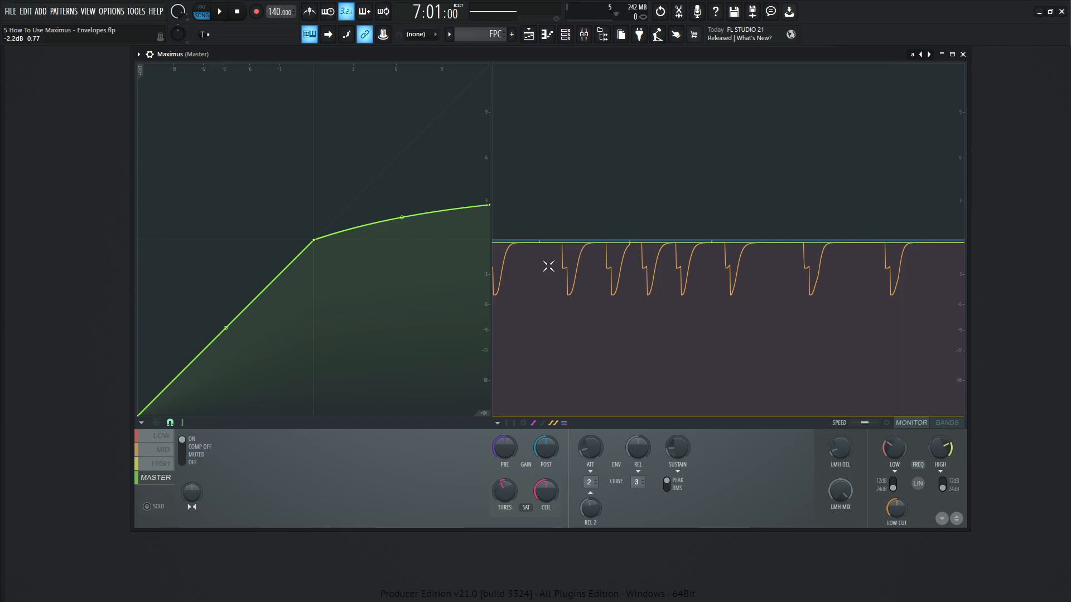
mouse_move(704, 470)
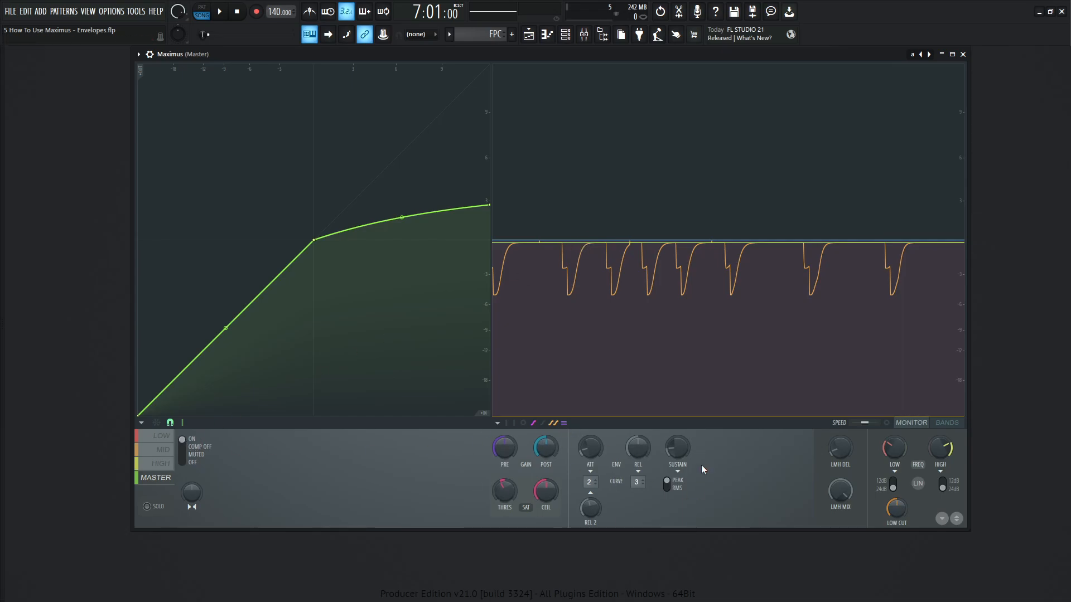
mouse_move(285, 469)
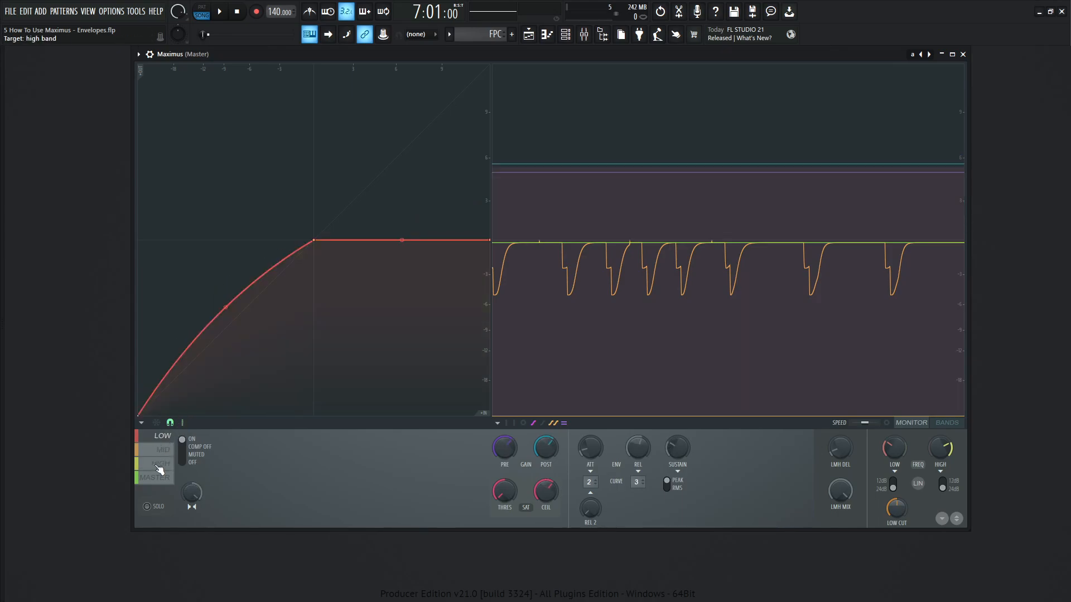
- Compare preset a's MASTER band curve, then show its MID band curve
left_click(161, 463)
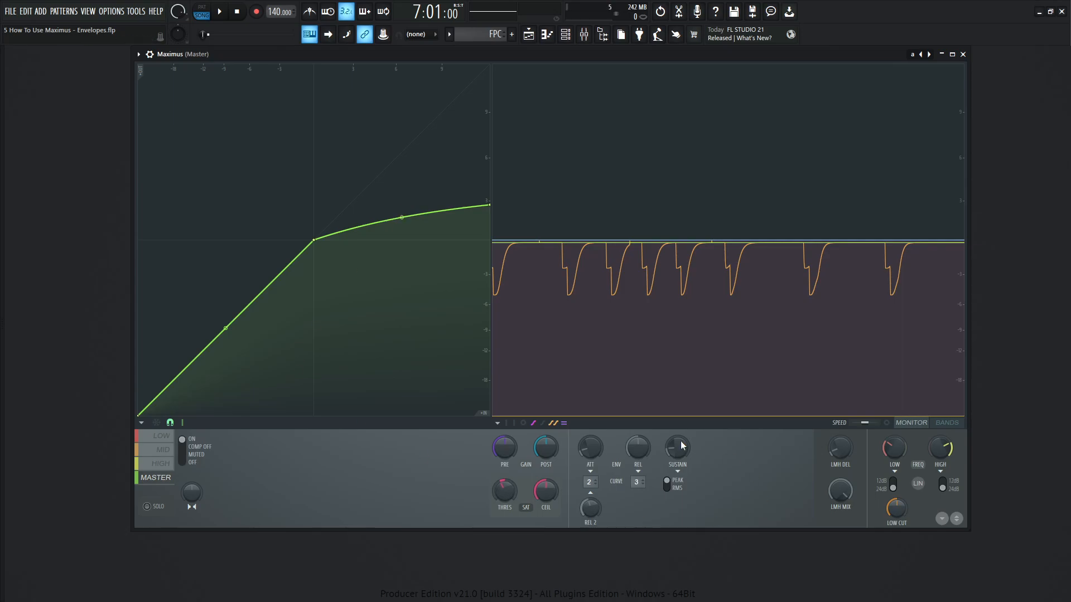
left_click(162, 449)
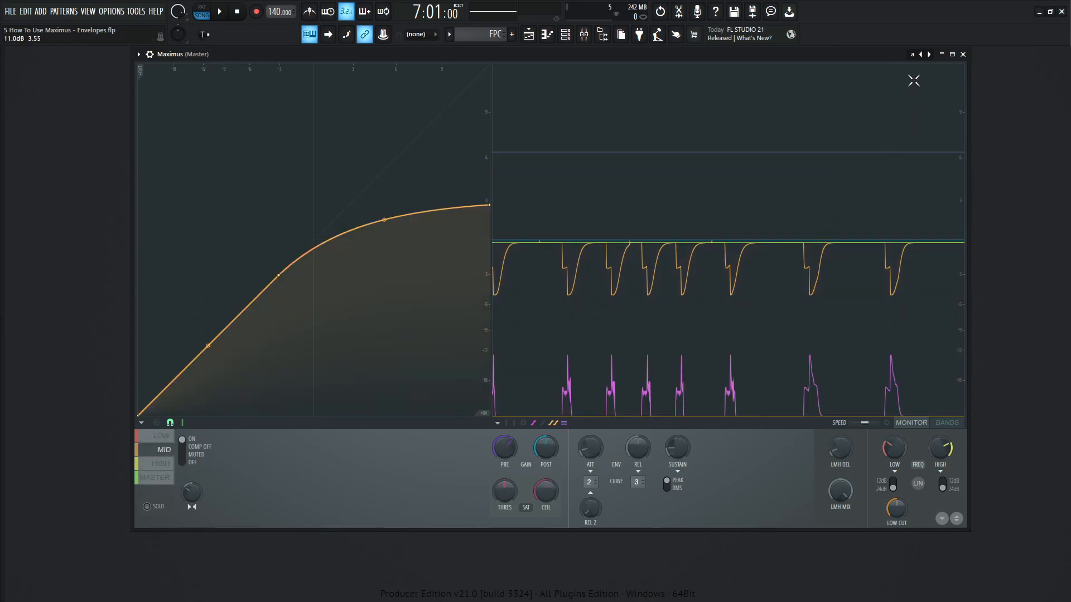
- Step to Soundgoodizer preset b and view its MASTER and HIGH band curves
left_click(929, 54)
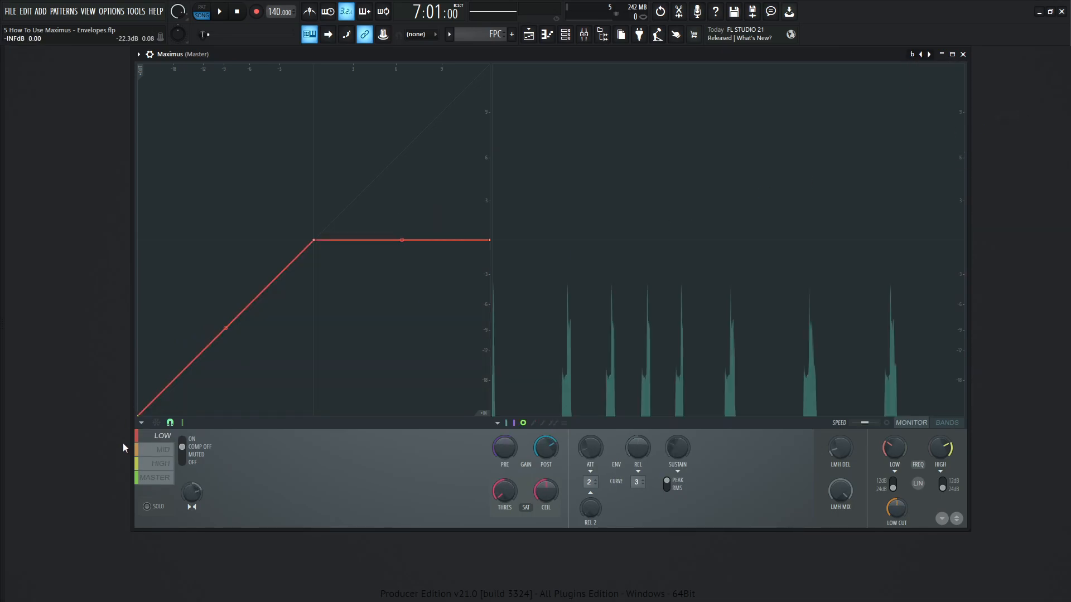
left_click(161, 435)
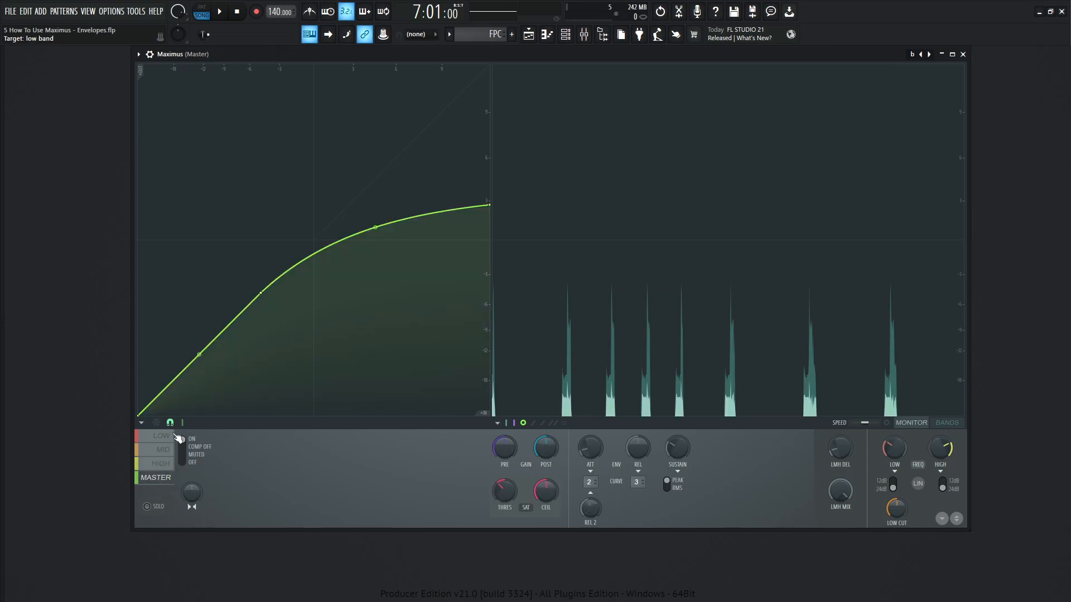
left_click(161, 463)
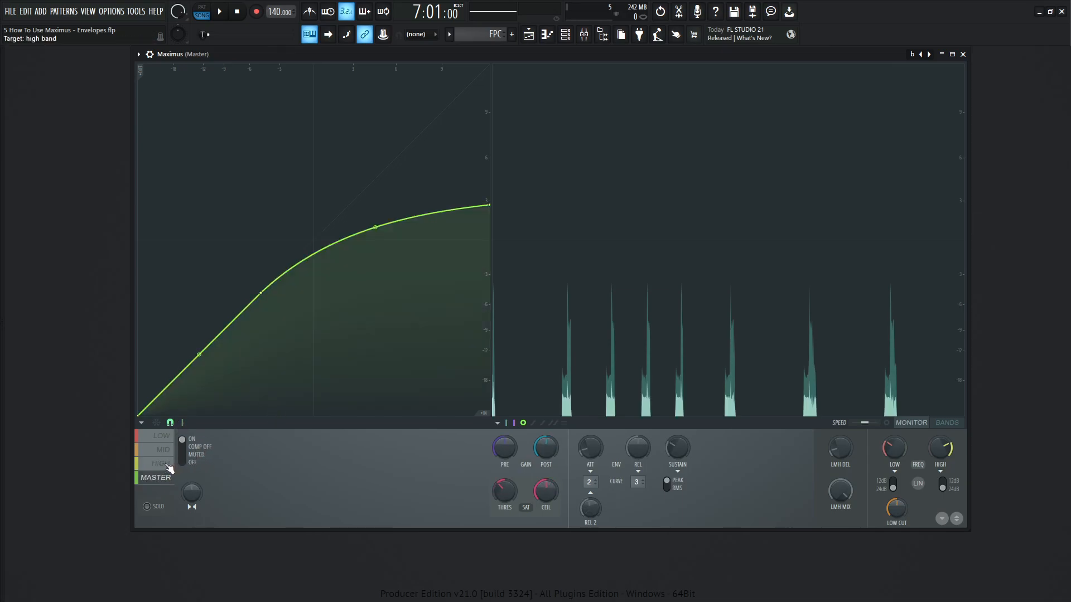
left_click(161, 463)
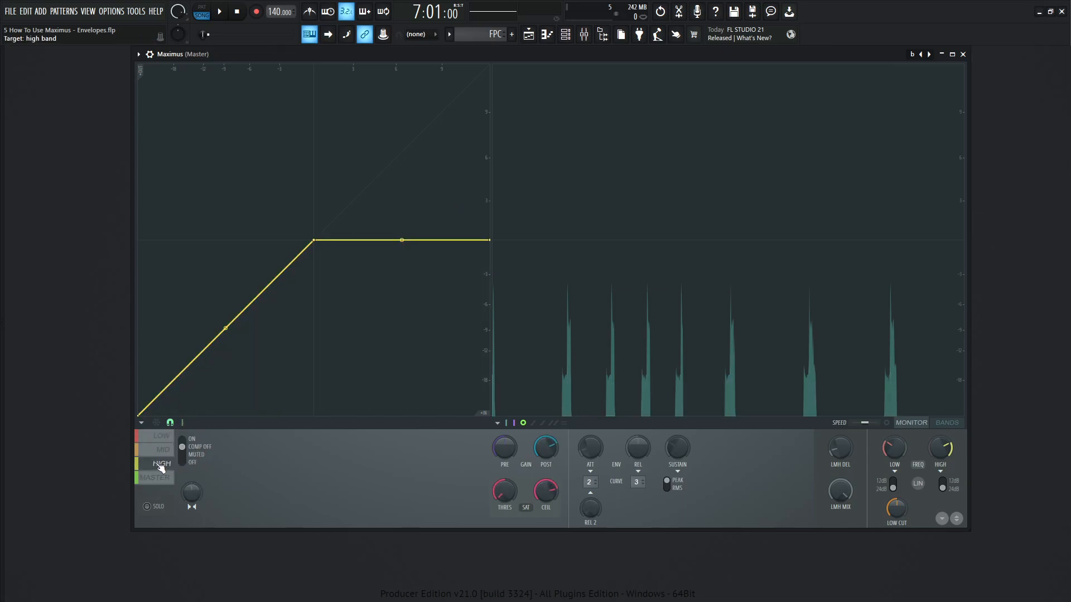
left_click_drag(546, 490, 546, 485)
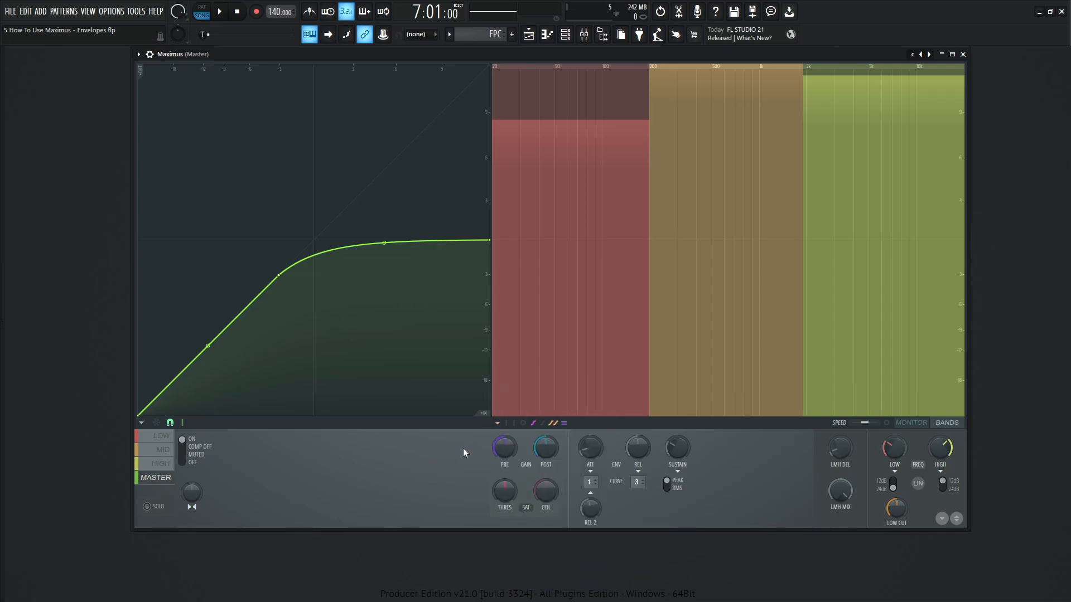
mouse_move(789, 479)
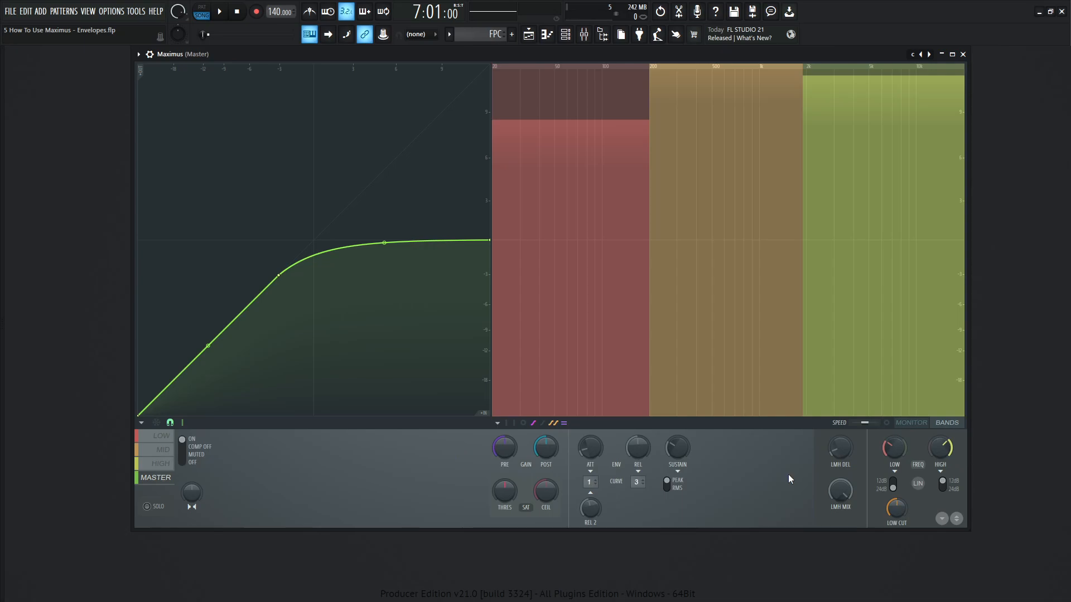
mouse_move(922, 520)
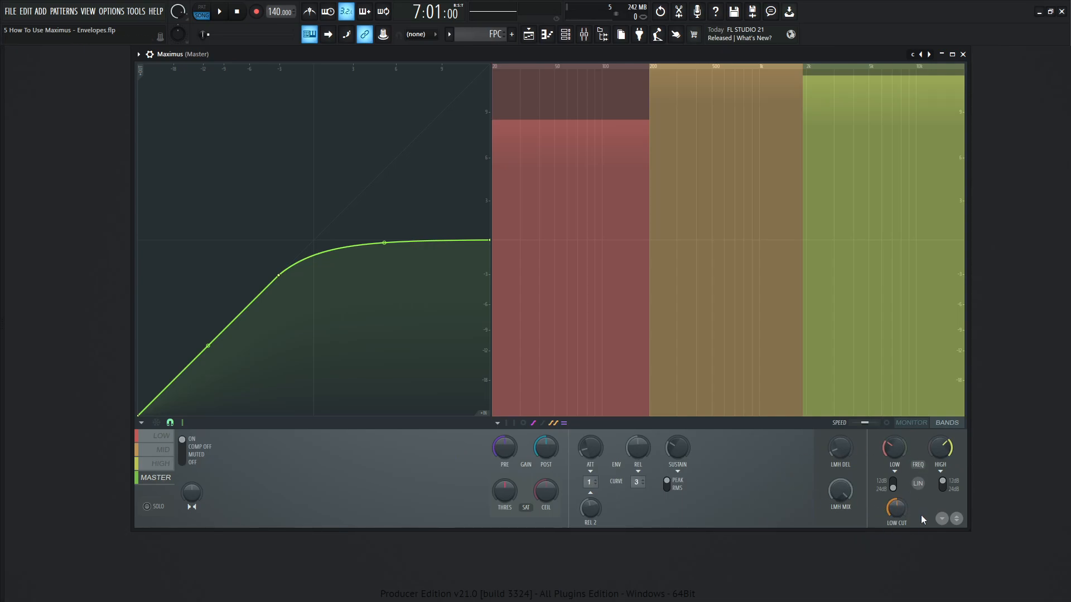
- Nudge the Maximus low cut knob up, then load the Default preset
left_click_drag(895, 509, 895, 499)
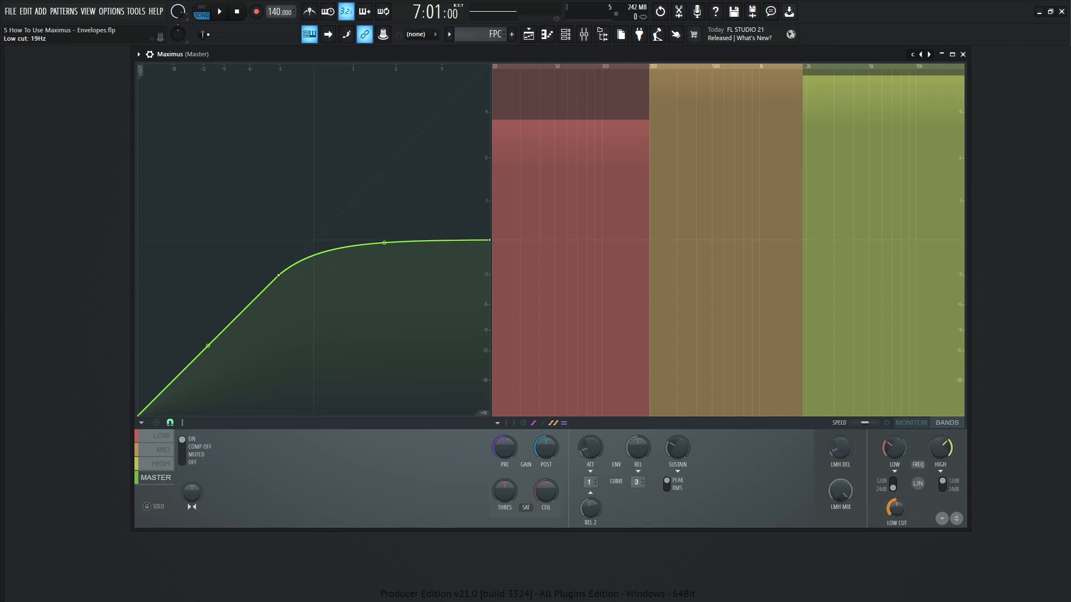
left_click(913, 54)
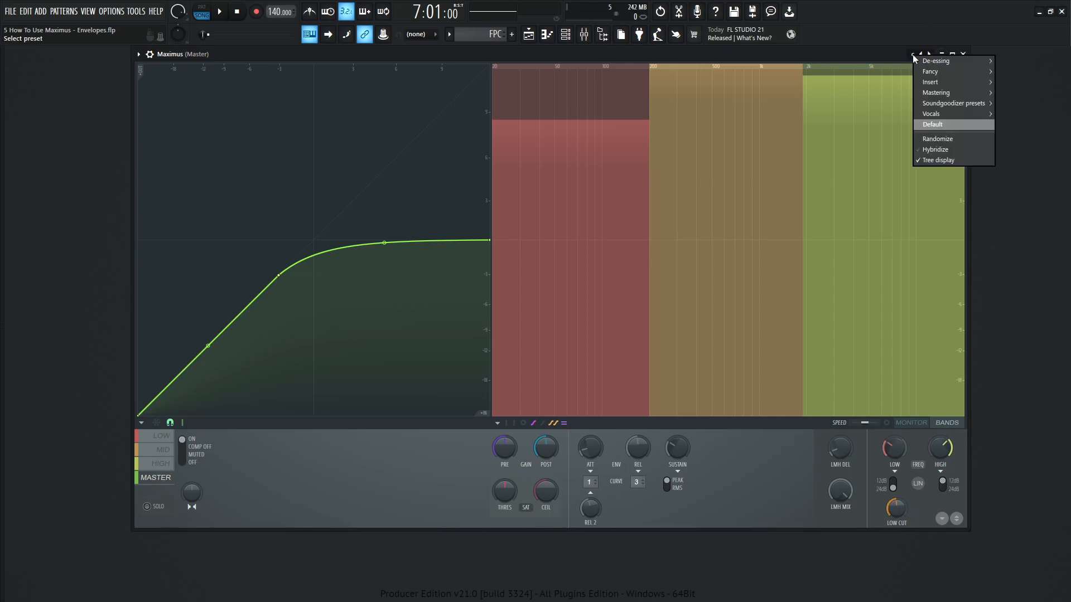
left_click(932, 124)
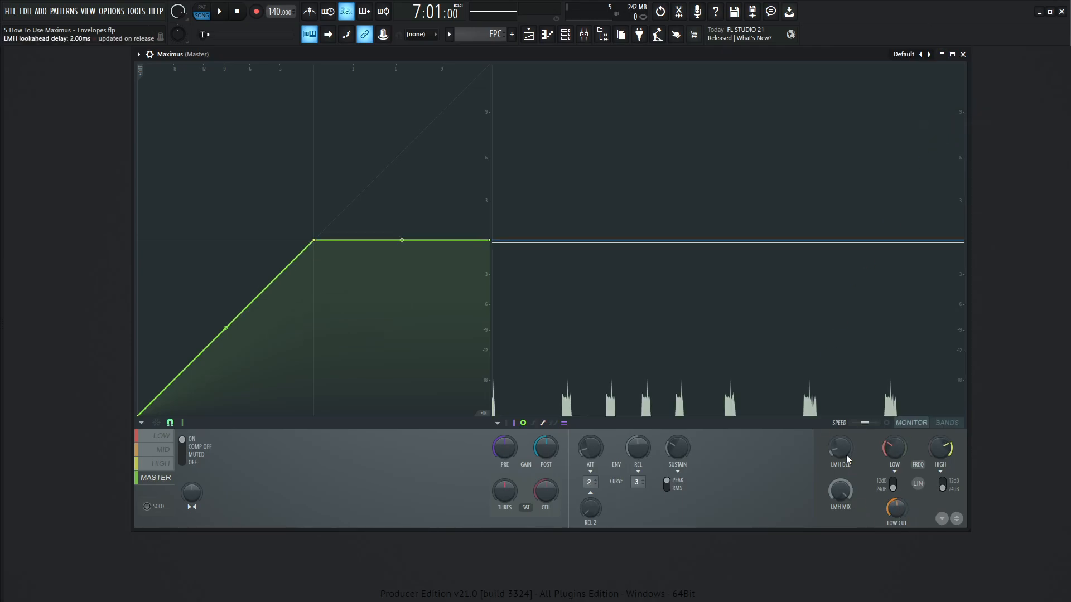